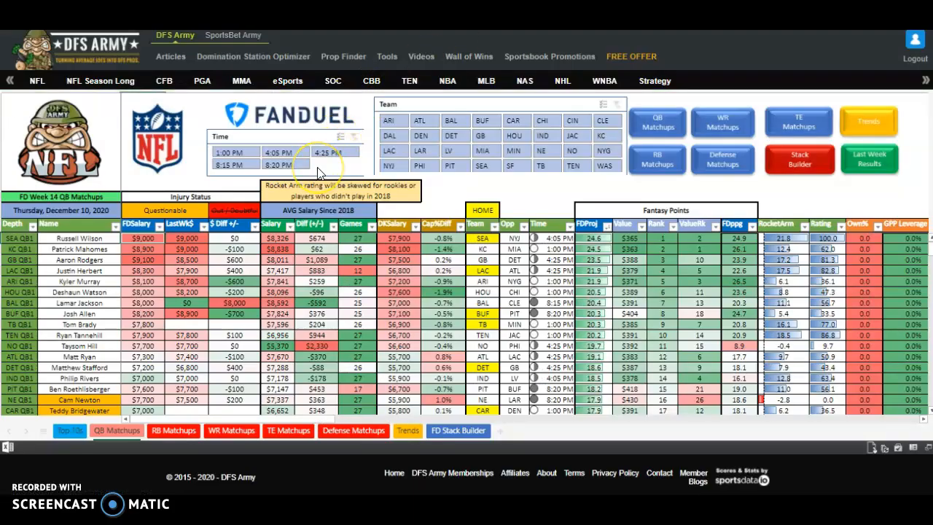
{"action": "mouse_move", "coordinate": [162, 184]}
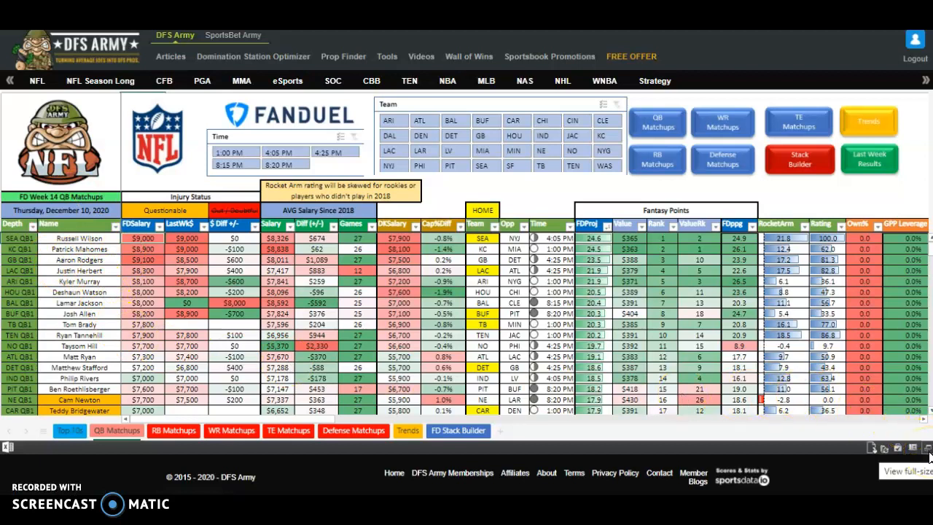
{"action": "mouse_move", "coordinate": [860, 450]}
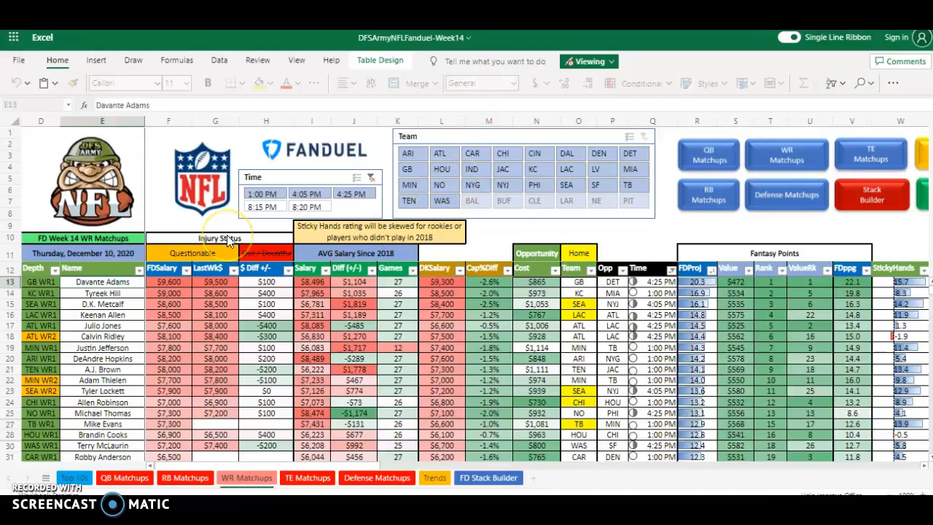
{"action": "mouse_move", "coordinate": [241, 277]}
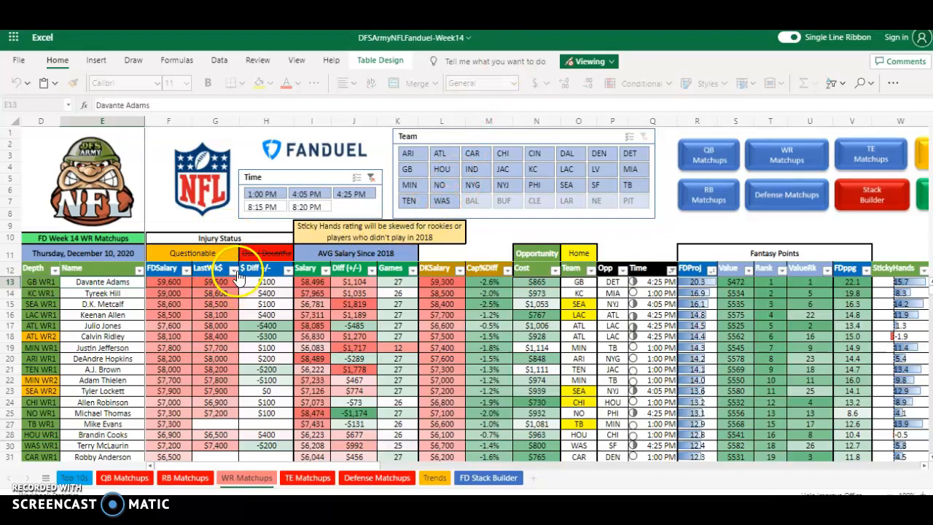
{"action": "mouse_move", "coordinate": [241, 276]}
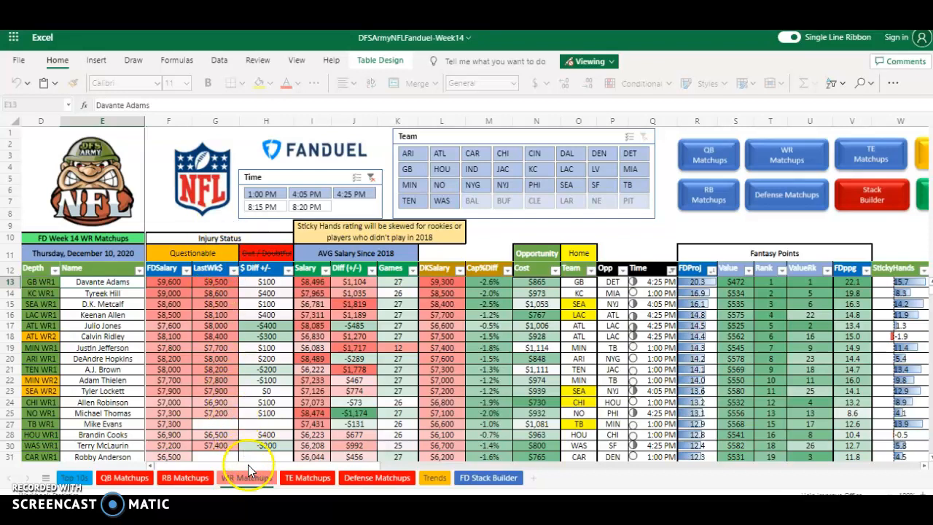
Scroll the WR Matchups sheet right to the Vegas lines, projections and 2020 stats columns
{"action": "scroll", "scroll_direction": "right", "scroll_amount": 3}
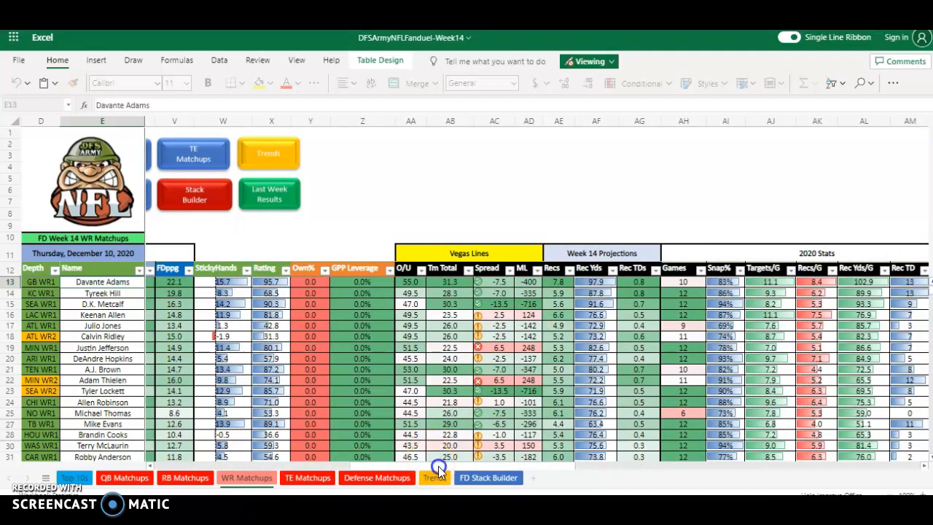
{"action": "scroll", "scroll_direction": "right", "scroll_amount": 3}
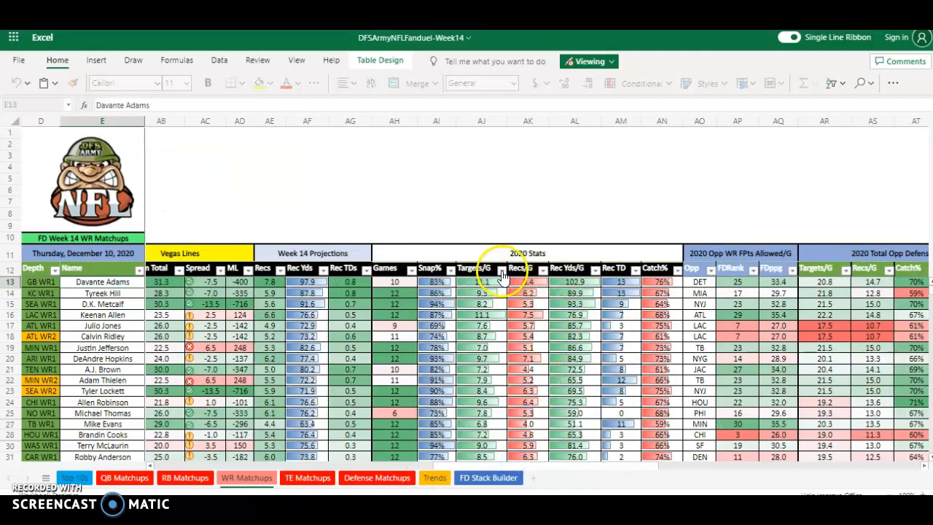
{"action": "mouse_move", "coordinate": [525, 299]}
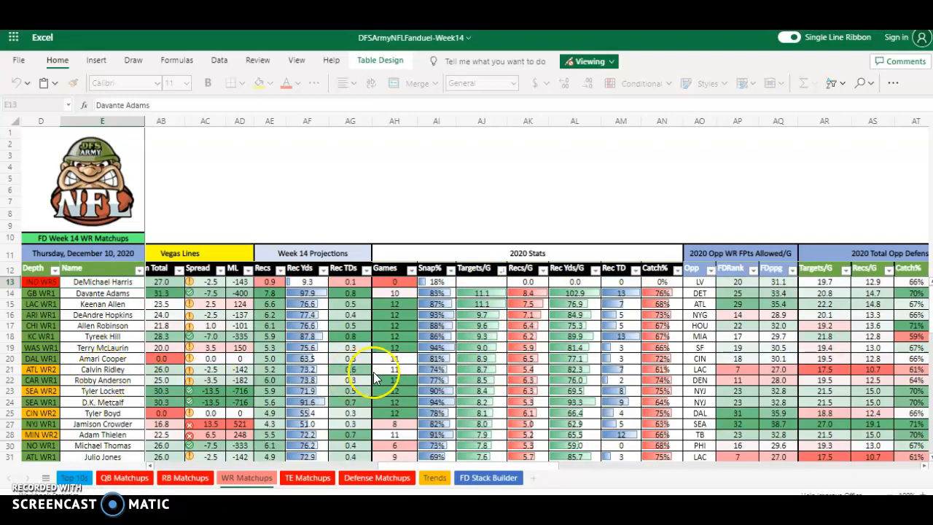
{"action": "scroll", "scroll_direction": "down", "scroll_amount": 3}
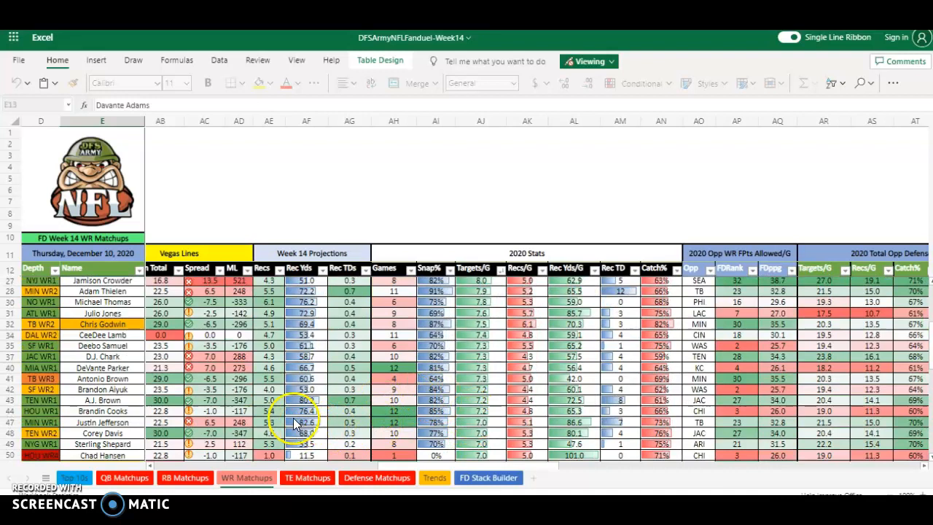
{"action": "scroll", "scroll_direction": "down", "scroll_amount": 3}
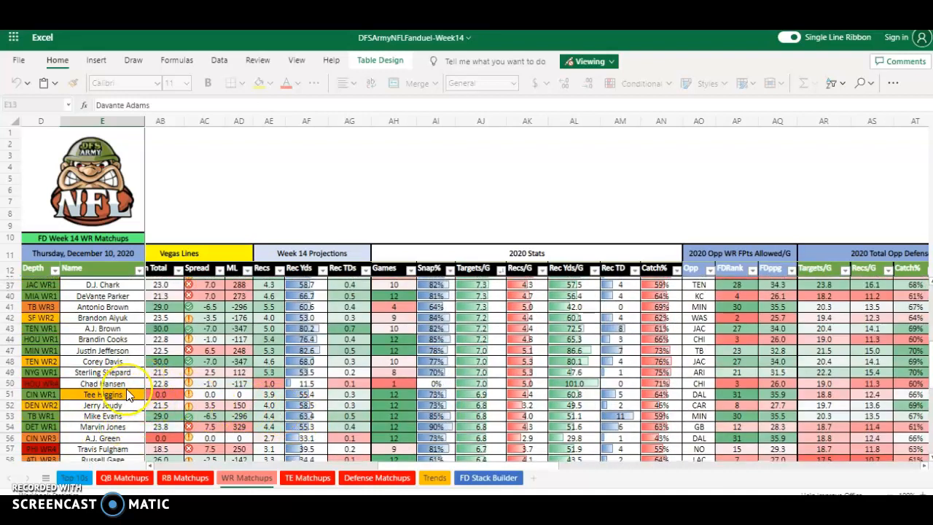
{"action": "scroll", "scroll_direction": "up", "scroll_amount": 3}
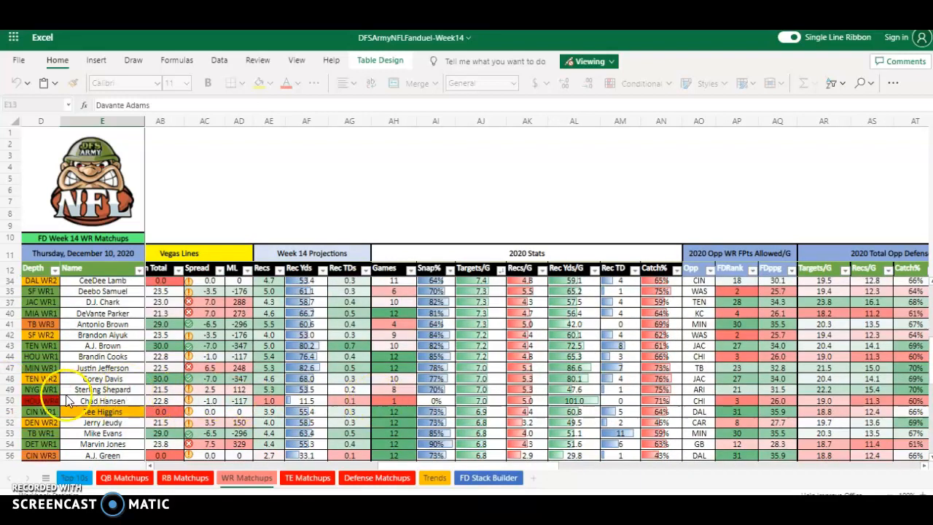
{"action": "mouse_move", "coordinate": [101, 411]}
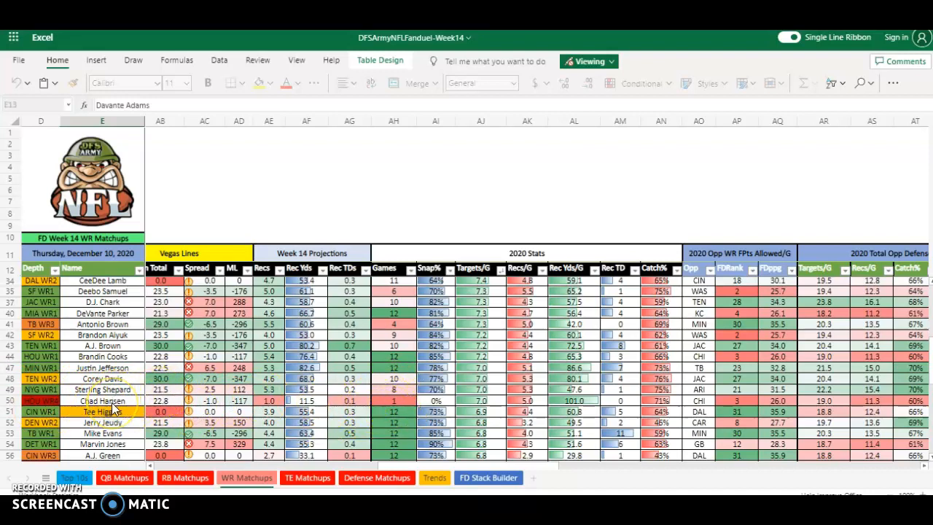
{"action": "scroll", "scroll_direction": "up", "scroll_amount": 3}
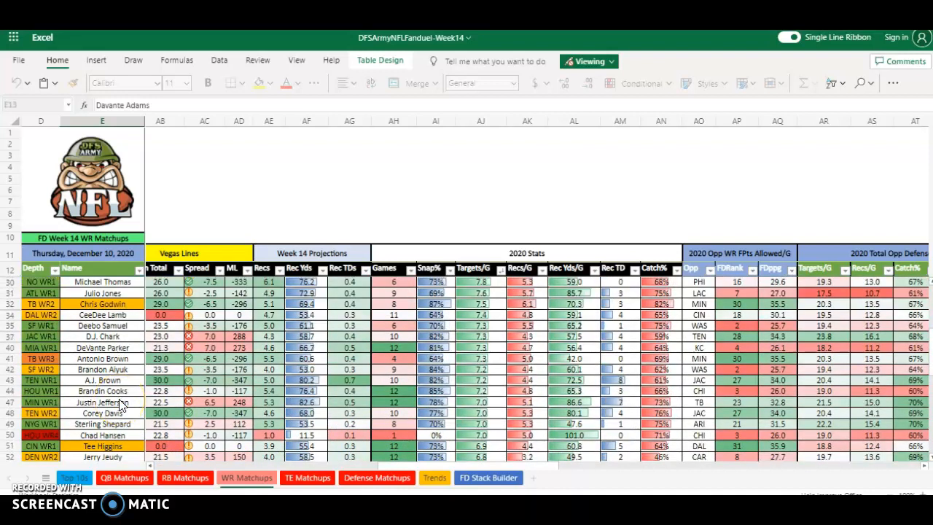
{"action": "scroll", "scroll_direction": "up", "scroll_amount": 3}
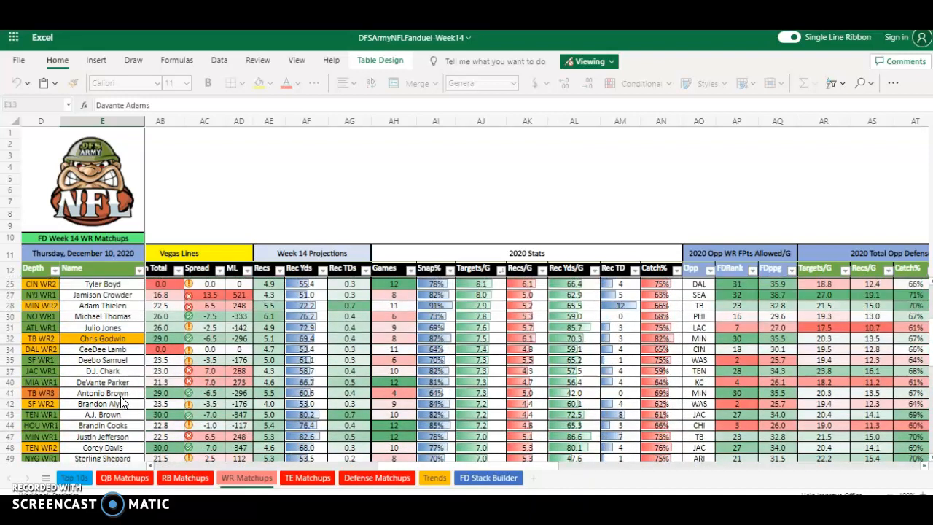
{"action": "scroll", "scroll_direction": "up", "scroll_amount": 3}
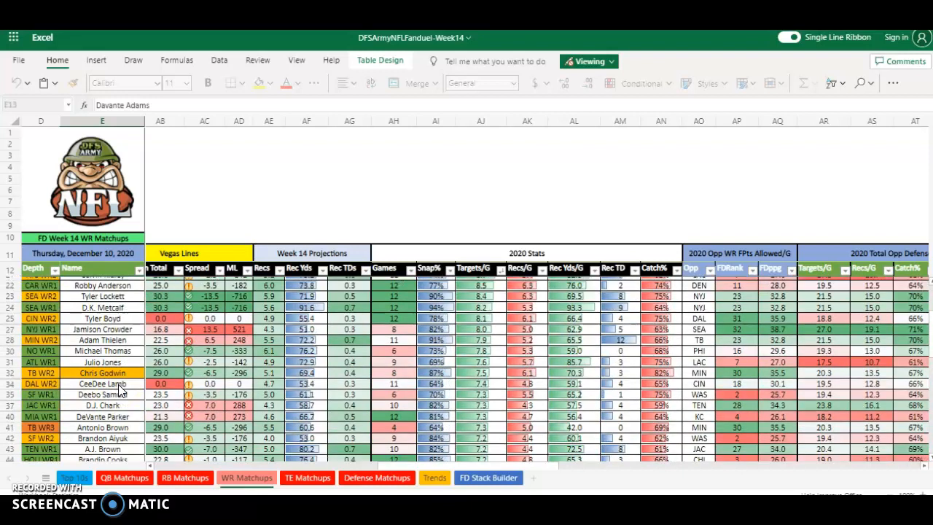
{"action": "scroll", "scroll_direction": "up", "scroll_amount": 3}
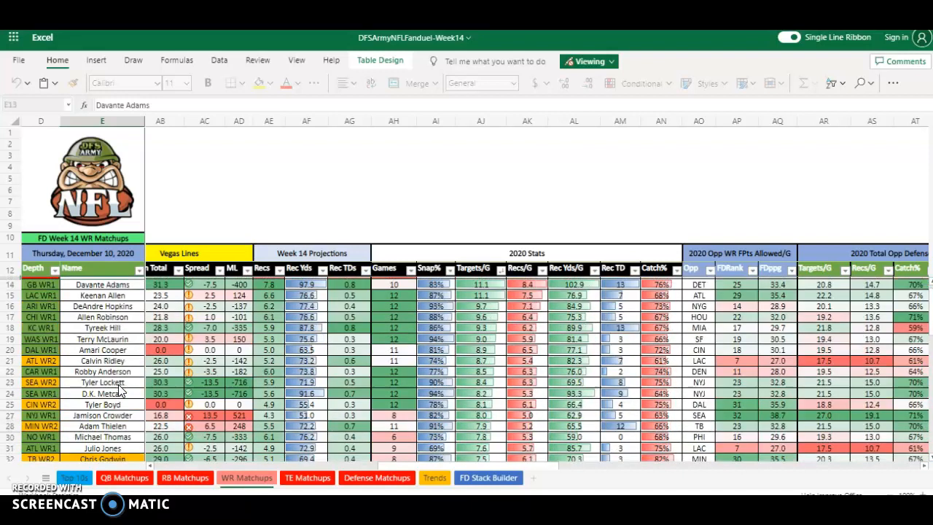
{"action": "scroll", "scroll_direction": "down", "scroll_amount": 3}
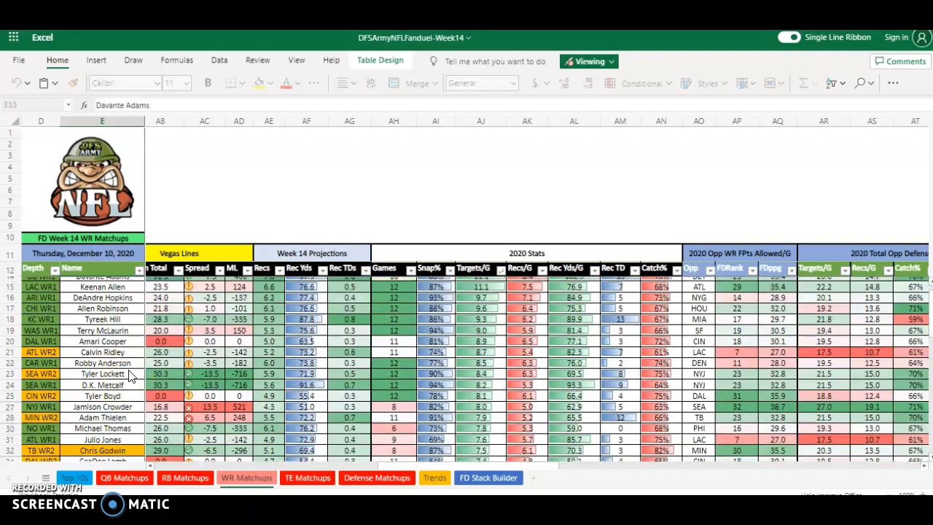
{"action": "scroll", "scroll_direction": "up", "scroll_amount": 3}
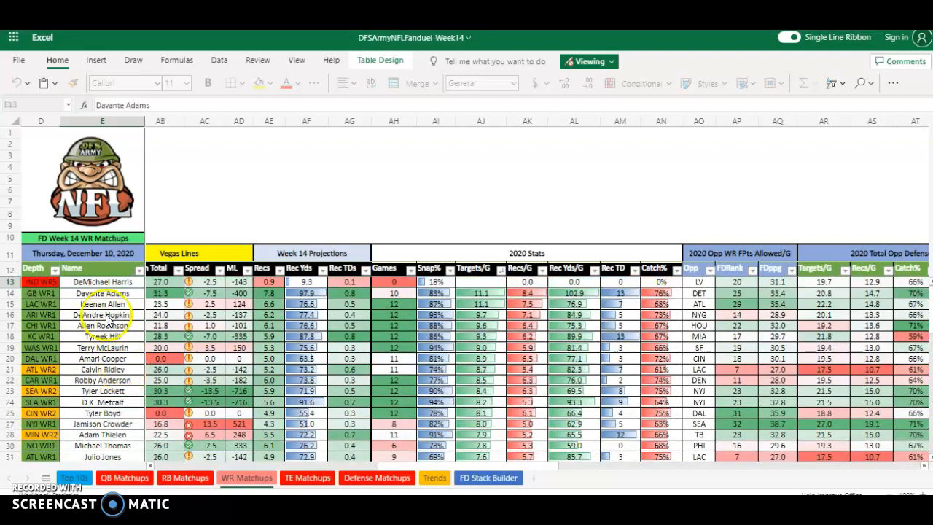
{"action": "mouse_move", "coordinate": [437, 468]}
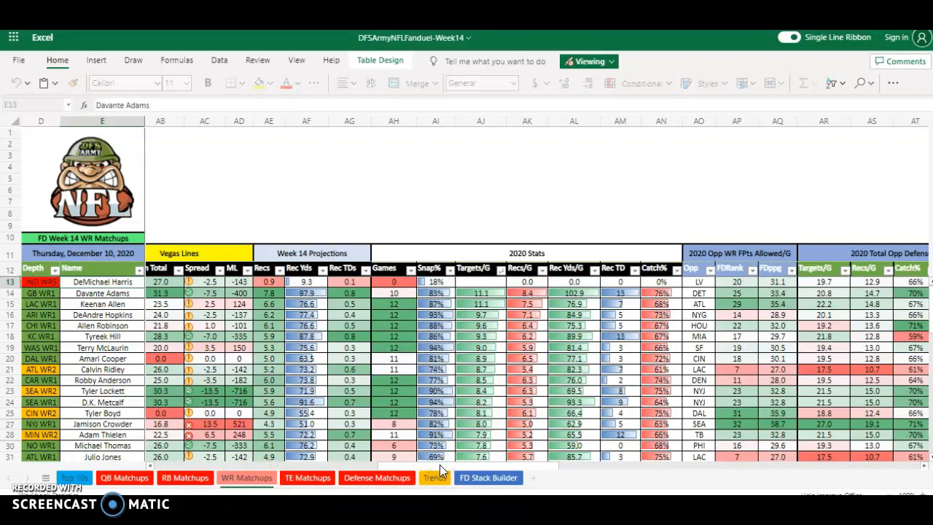
{"action": "scroll", "scroll_direction": "left", "scroll_amount": 3}
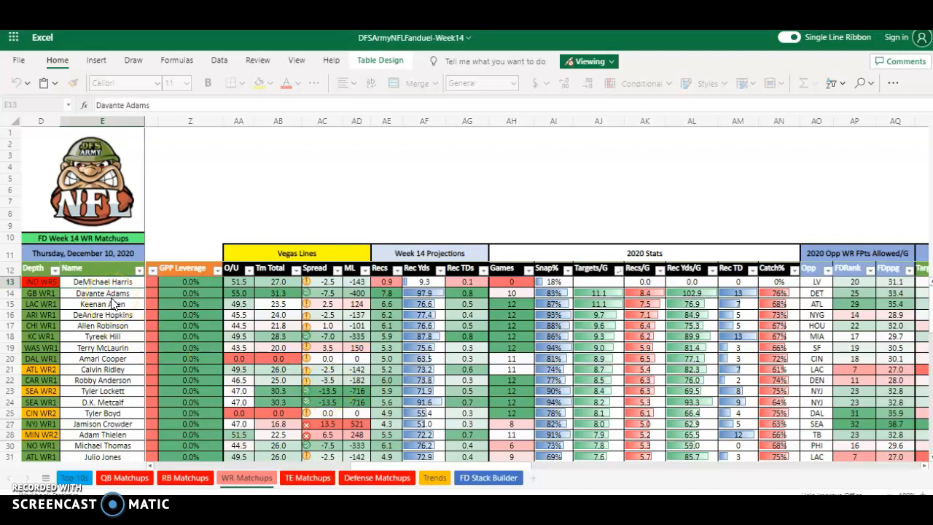
{"action": "mouse_move", "coordinate": [121, 310]}
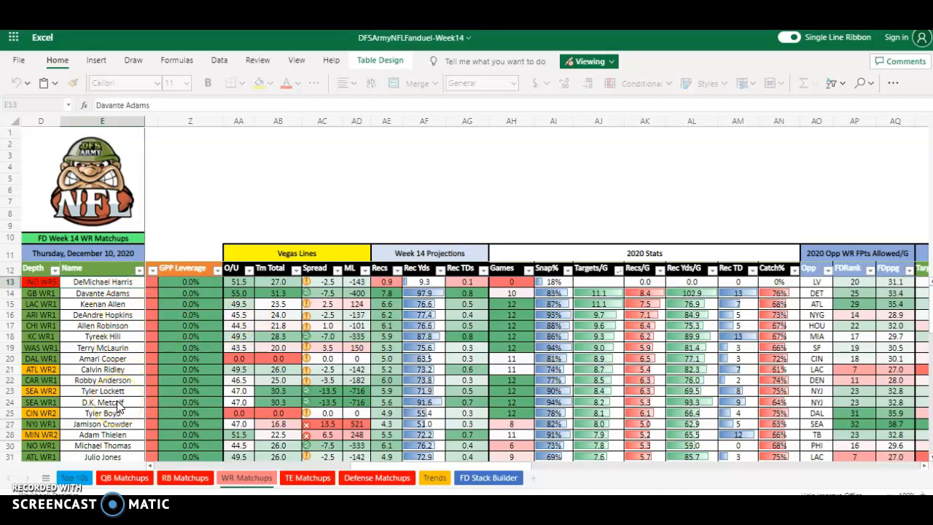
{"action": "scroll", "scroll_direction": "down", "scroll_amount": 3}
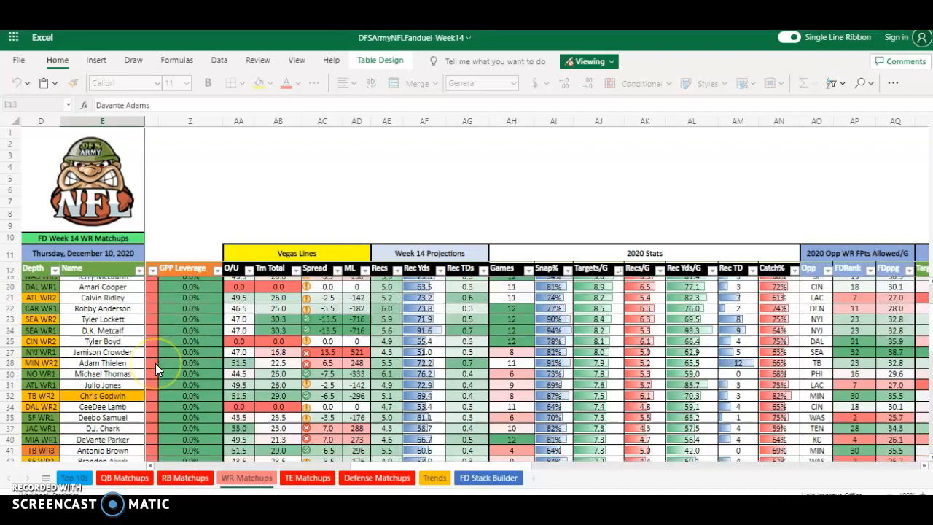
{"action": "scroll", "scroll_direction": "down", "scroll_amount": 3}
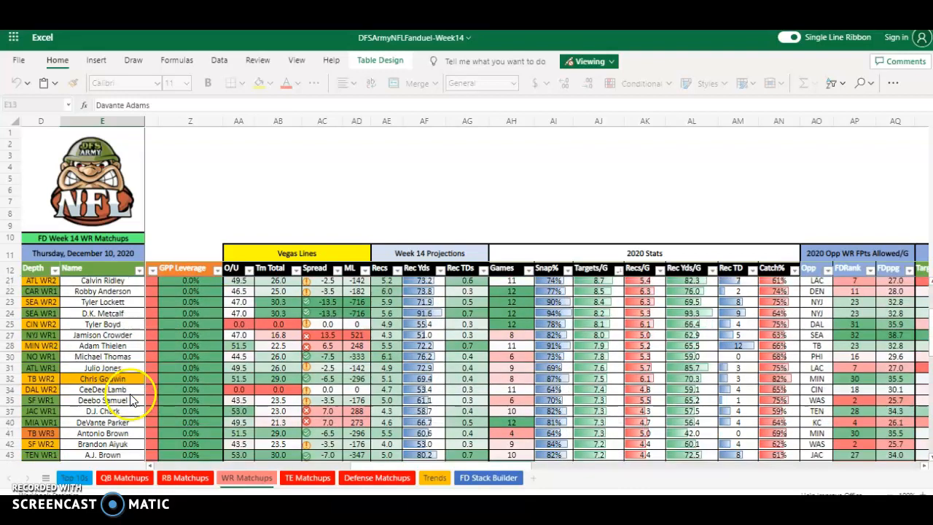
{"action": "scroll", "scroll_direction": "down", "scroll_amount": 3}
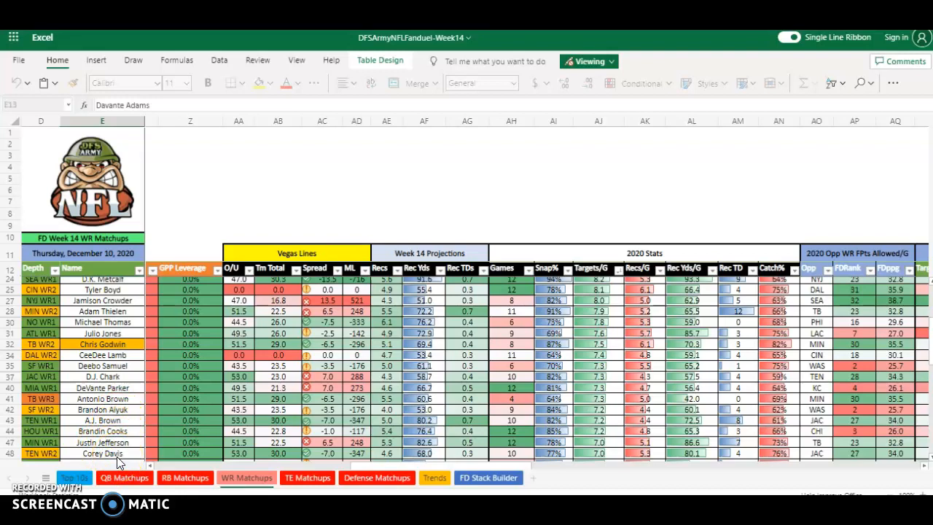
{"action": "scroll", "scroll_direction": "down", "scroll_amount": 3}
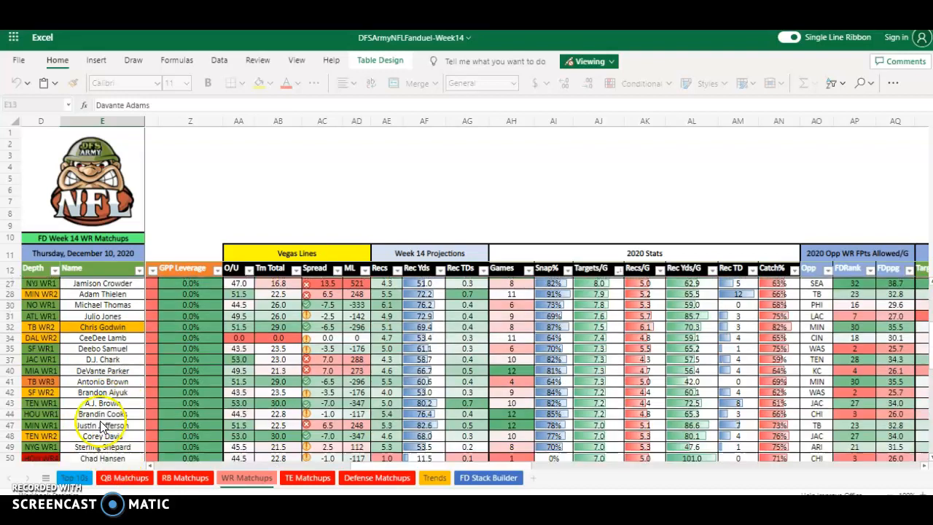
{"action": "scroll", "scroll_direction": "down", "scroll_amount": 3}
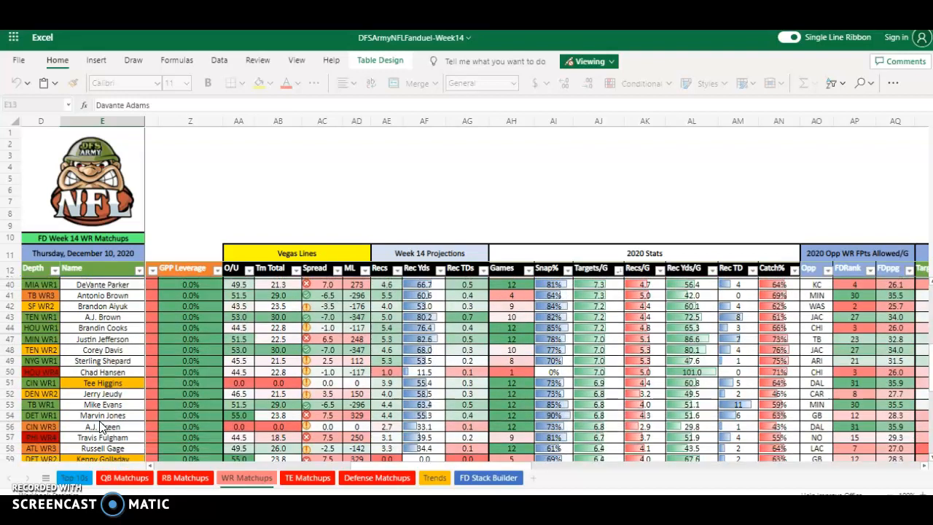
{"action": "scroll", "scroll_direction": "down", "scroll_amount": 3}
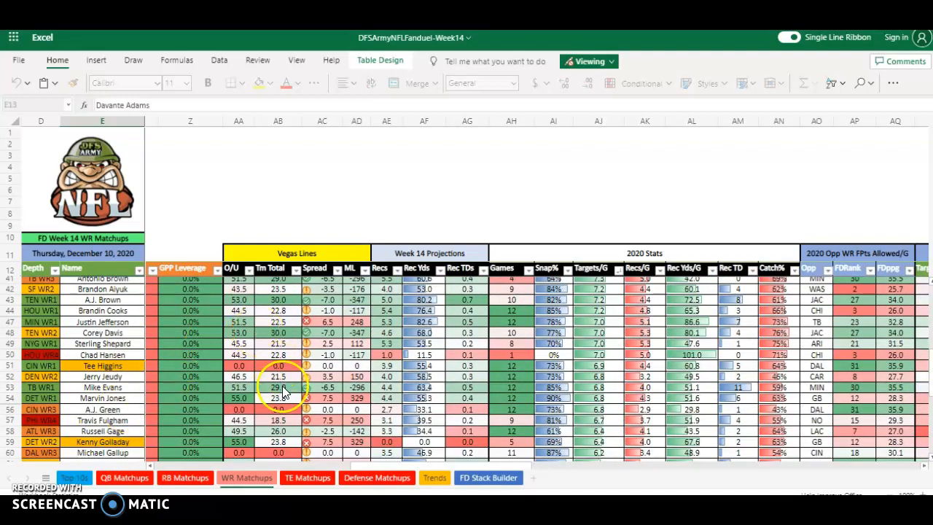
{"action": "mouse_move", "coordinate": [113, 430]}
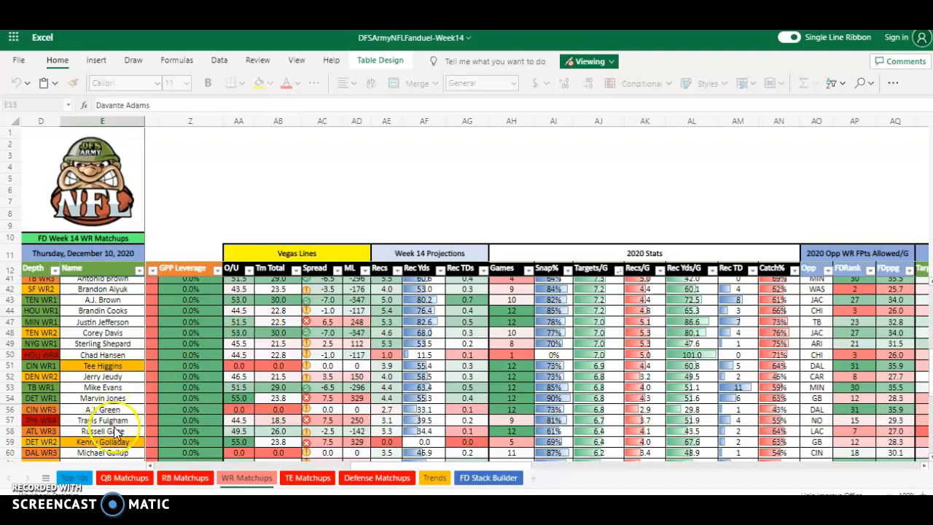
{"action": "scroll", "scroll_direction": "down", "scroll_amount": 3}
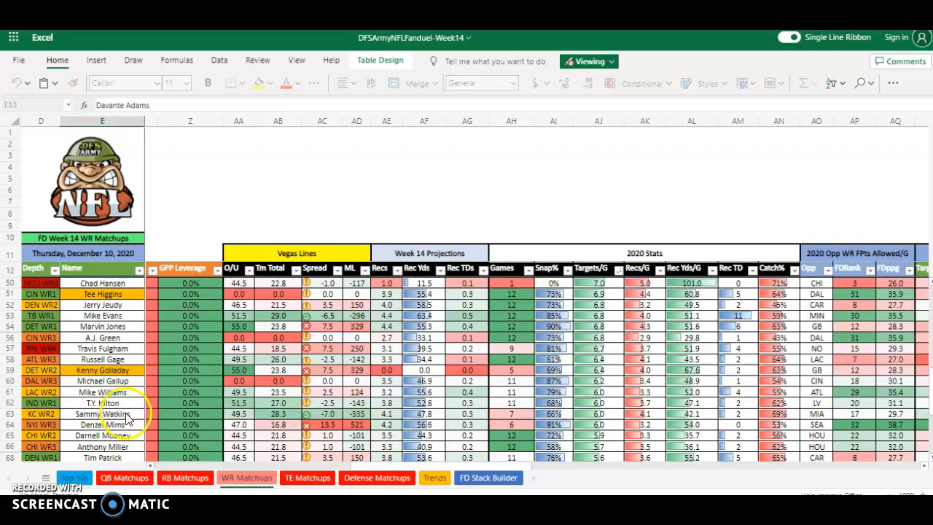
{"action": "scroll", "scroll_direction": "up", "scroll_amount": 3}
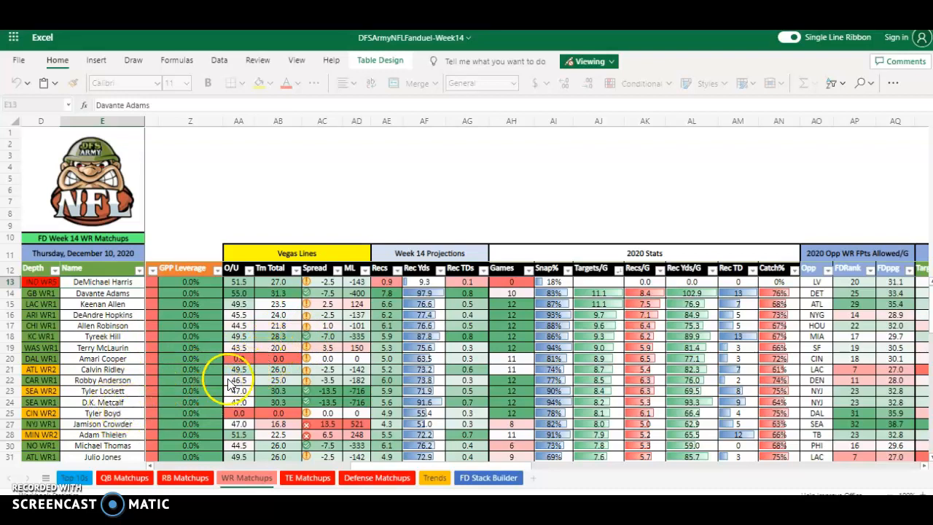
{"action": "scroll", "scroll_direction": "down", "scroll_amount": 3}
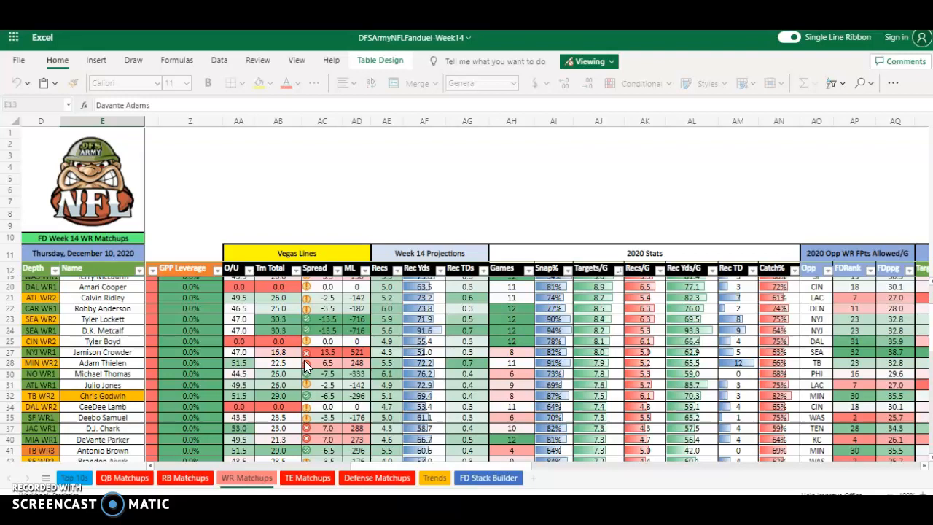
{"action": "left_click", "coordinate": [285, 353]}
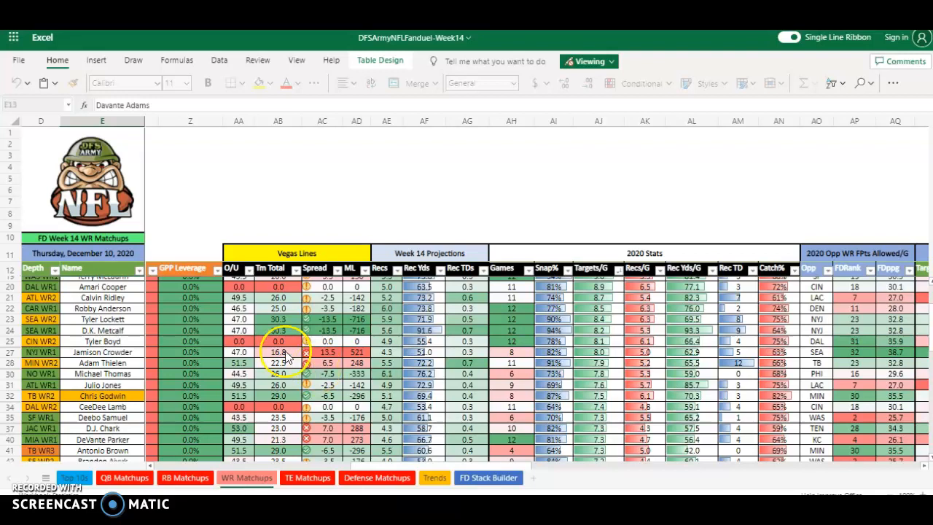
{"action": "scroll", "scroll_direction": "down", "scroll_amount": 3}
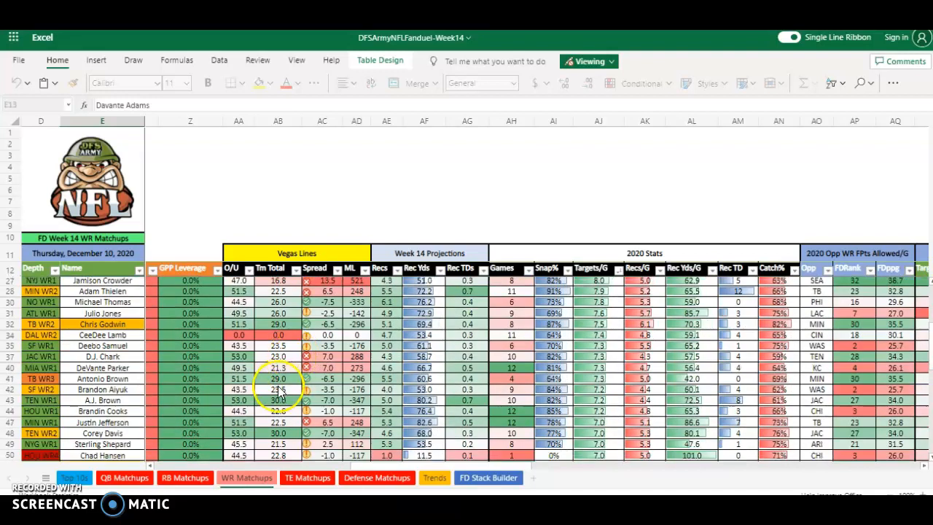
{"action": "scroll", "scroll_direction": "down", "scroll_amount": 3}
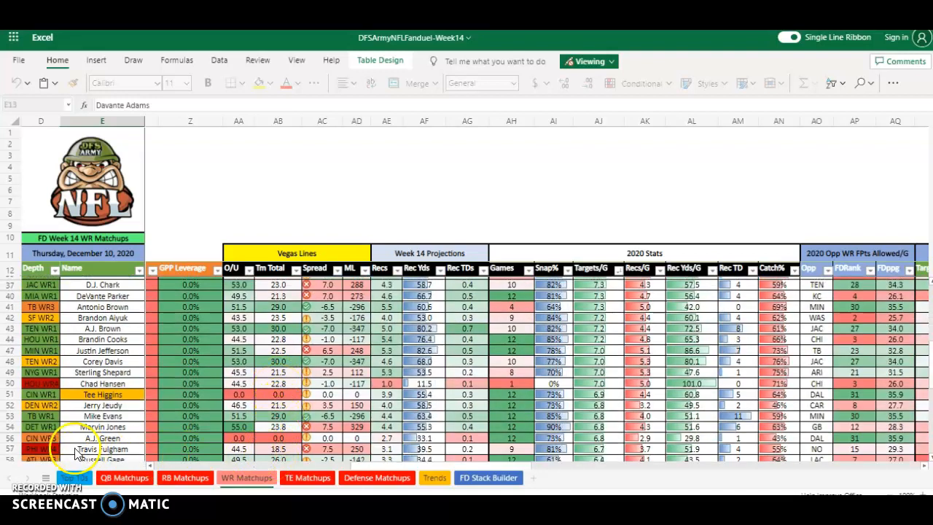
{"action": "scroll", "scroll_direction": "up", "scroll_amount": 3}
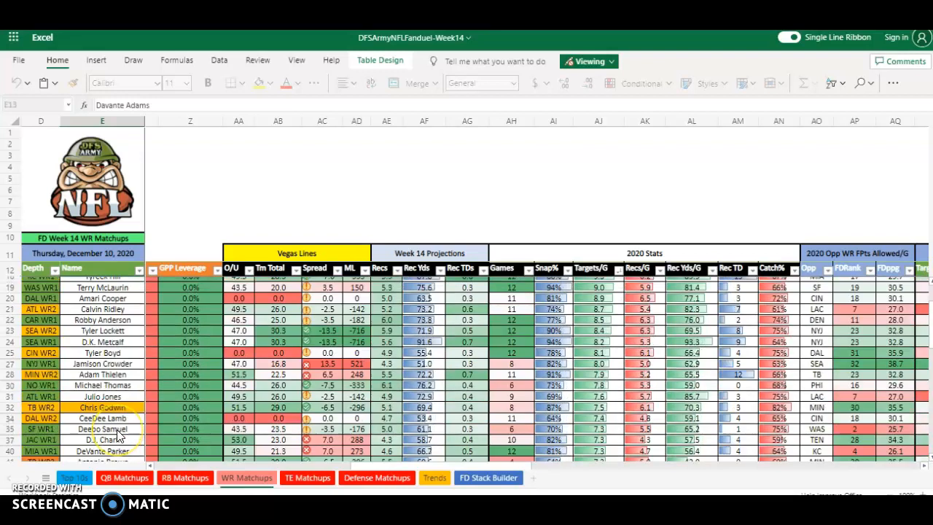
{"action": "scroll", "scroll_direction": "up", "scroll_amount": 3}
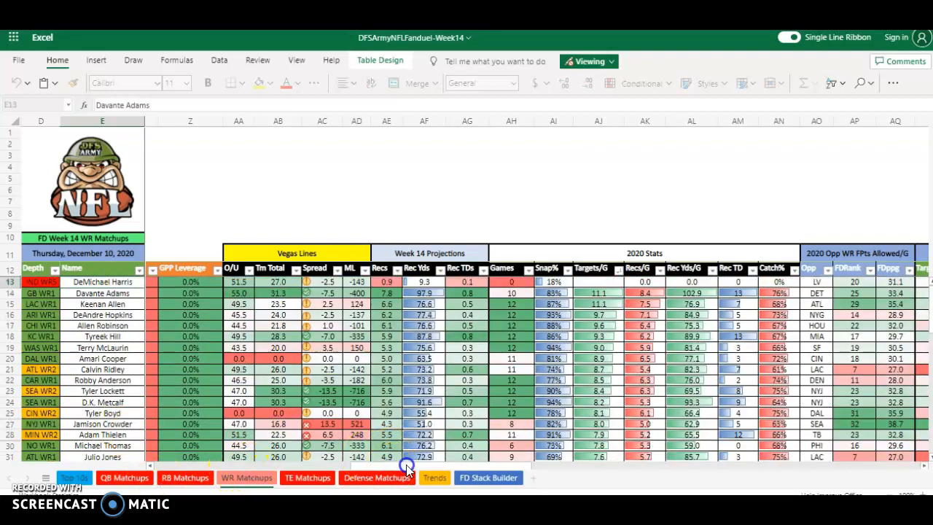
Scroll the WR Matchups sheet to view Red Zone columns AX–BC for rows 13–31
{"action": "scroll", "scroll_direction": "right", "scroll_amount": 3}
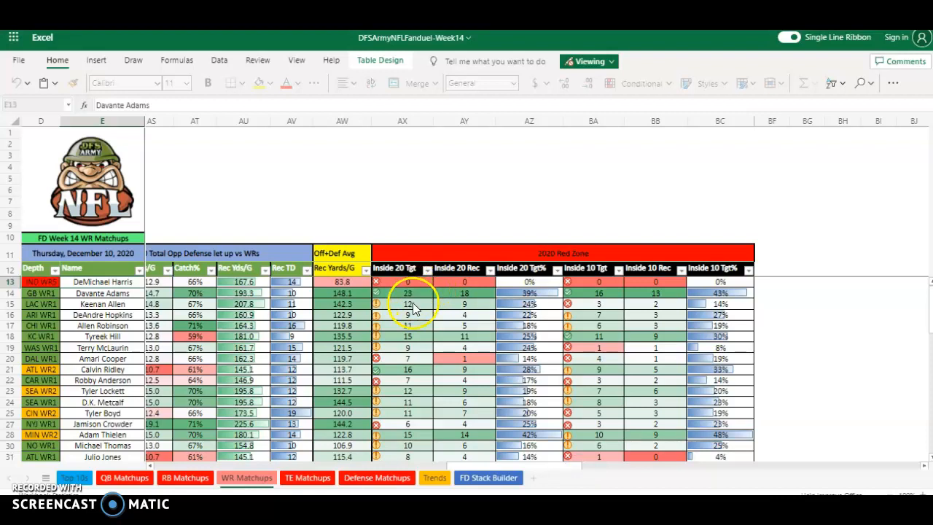
{"action": "mouse_move", "coordinate": [410, 359]}
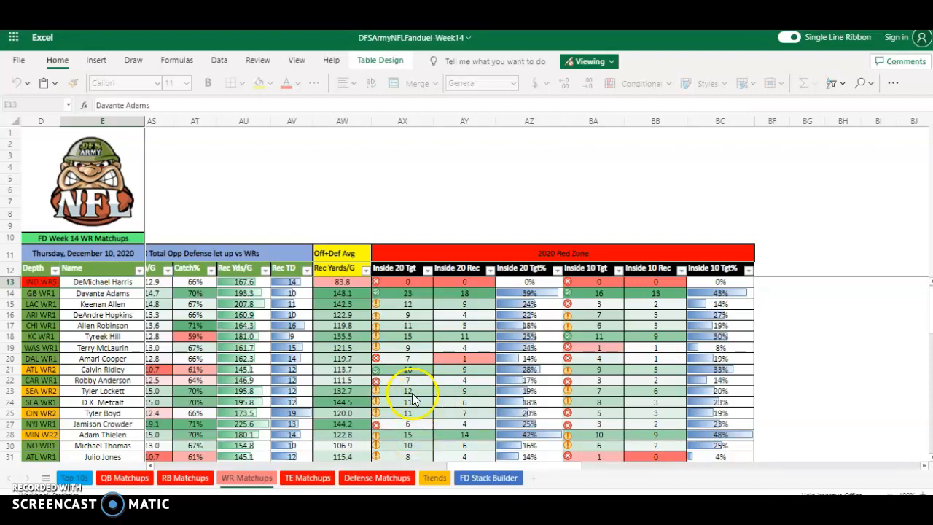
{"action": "scroll", "scroll_direction": "down", "scroll_amount": 3}
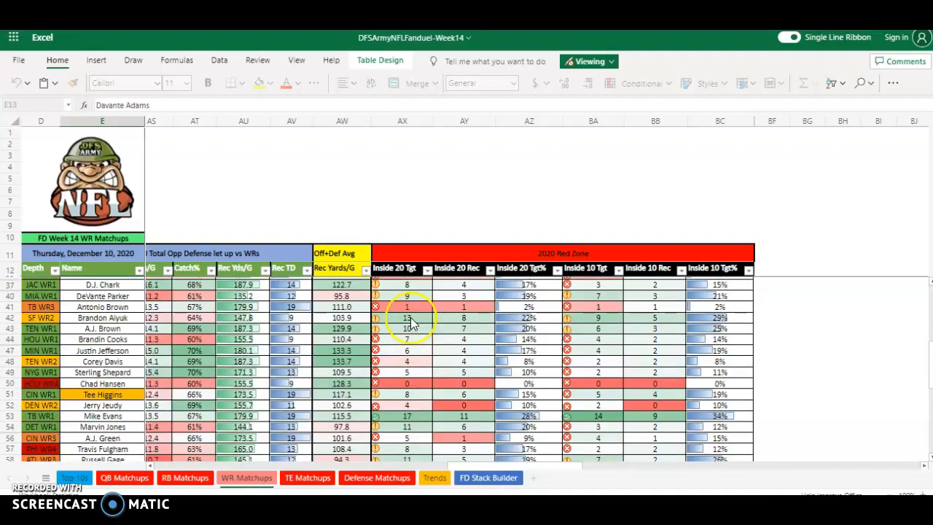
{"action": "mouse_move", "coordinate": [410, 321]}
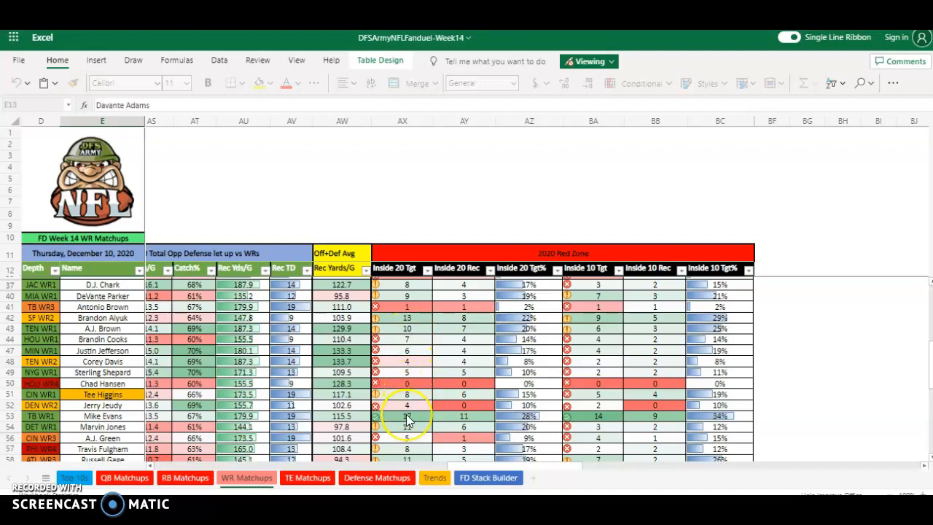
{"action": "scroll", "scroll_direction": "down", "scroll_amount": 3}
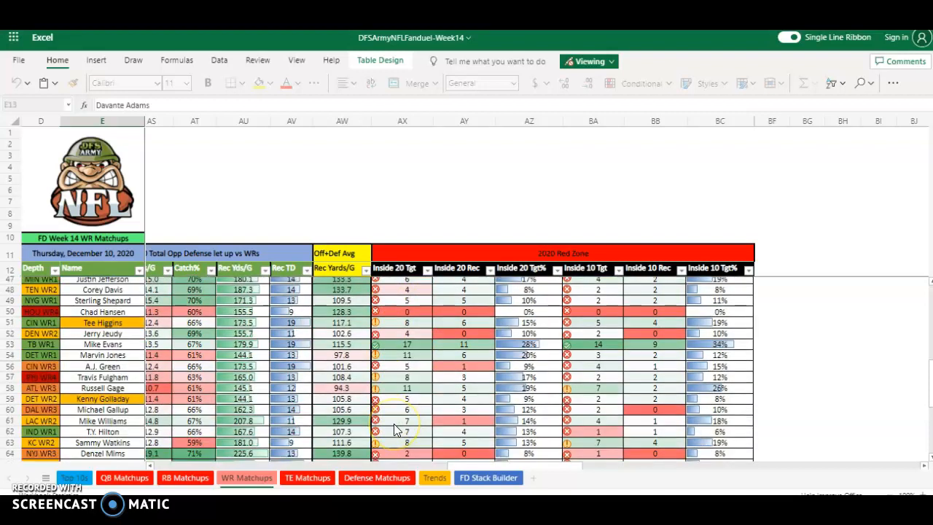
{"action": "scroll", "scroll_direction": "down", "scroll_amount": 3}
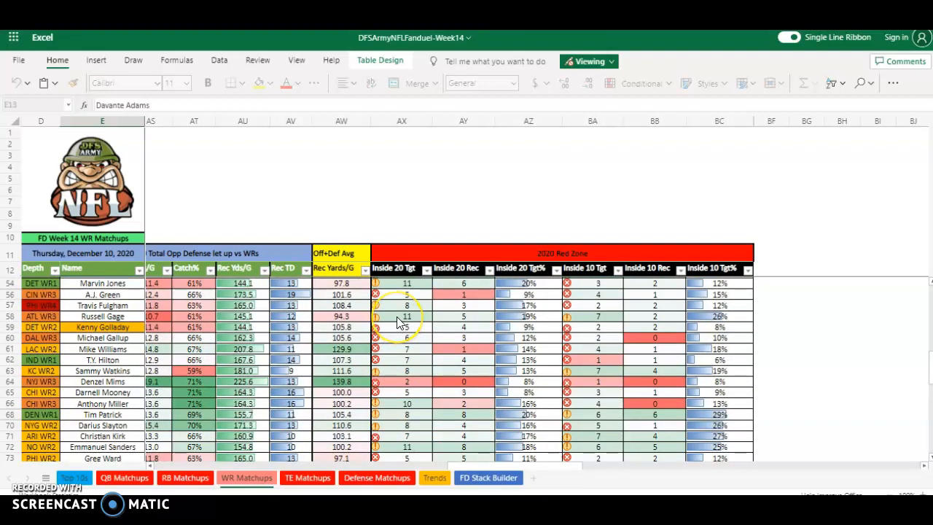
{"action": "scroll", "scroll_direction": "down", "scroll_amount": 3}
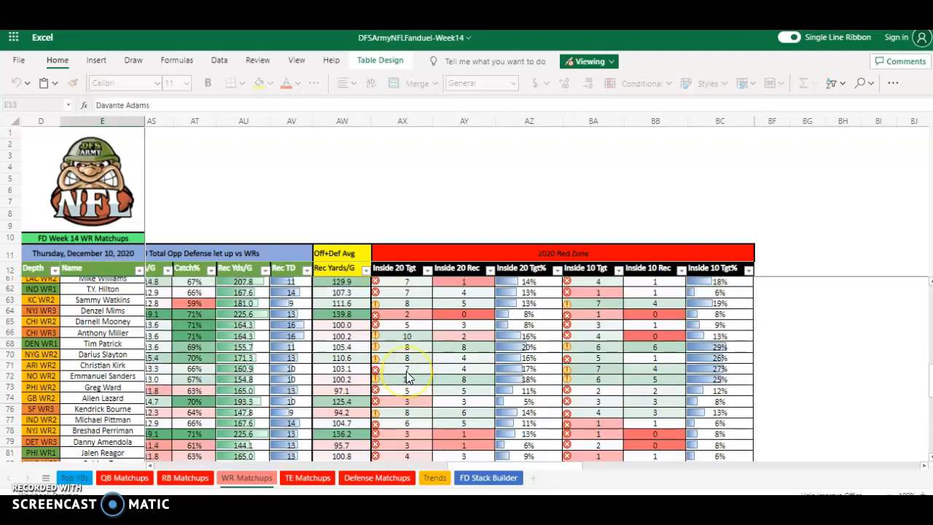
{"action": "scroll", "scroll_direction": "up", "scroll_amount": 3}
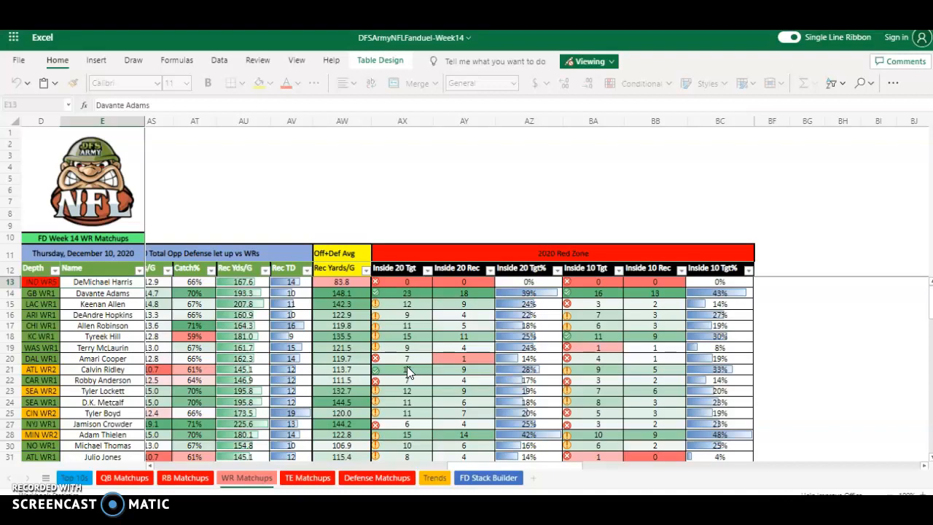
Scroll the TE Matchups sheet right to the tight ends' Red Zone columns AX–BC
{"action": "scroll", "scroll_direction": "left", "scroll_amount": 3}
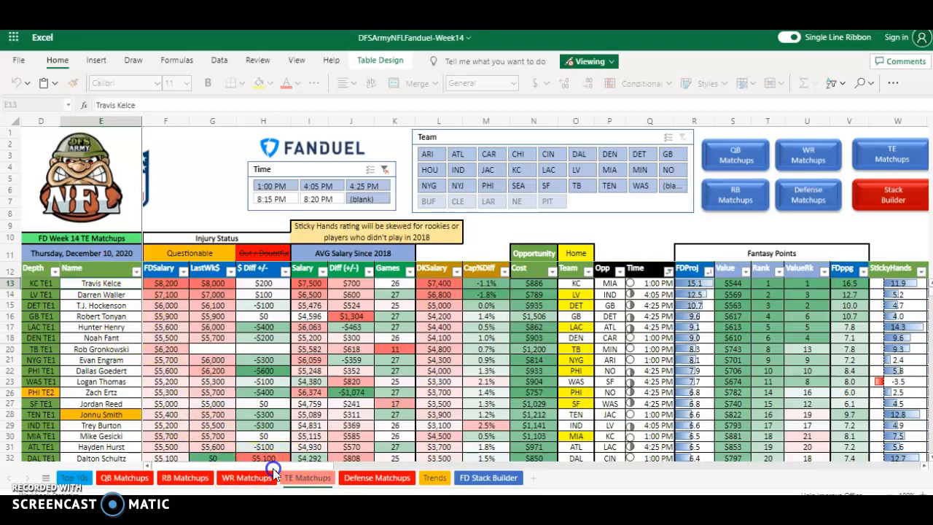
{"action": "scroll", "scroll_direction": "right", "scroll_amount": 3}
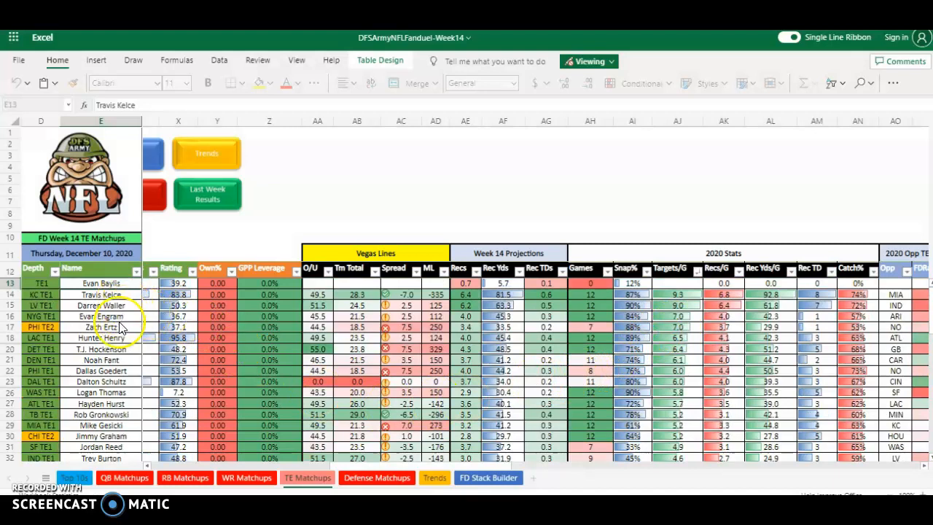
{"action": "mouse_move", "coordinate": [120, 354]}
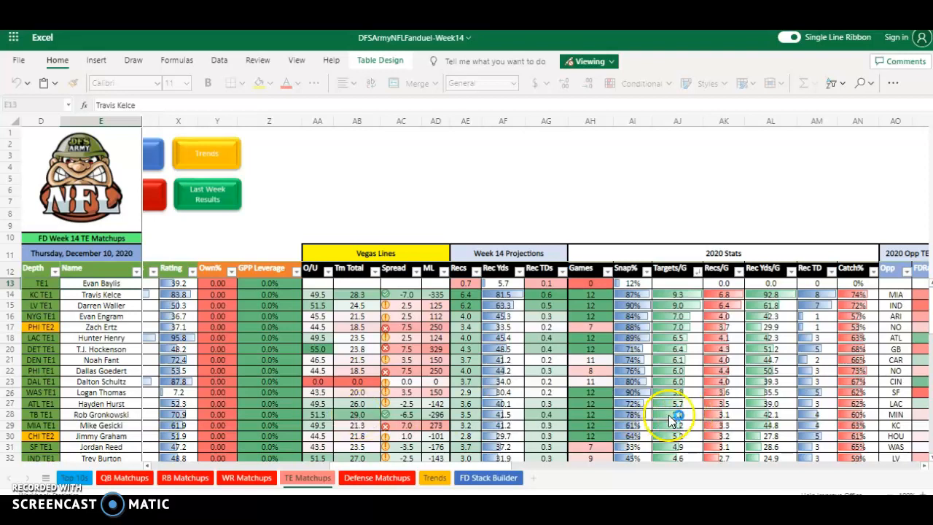
{"action": "scroll", "scroll_direction": "right", "scroll_amount": 3}
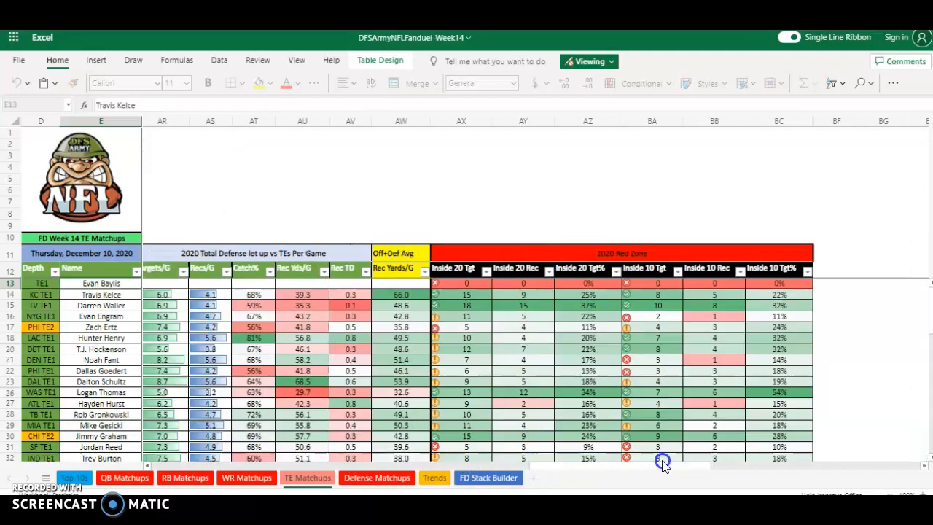
{"action": "scroll", "scroll_direction": "left", "scroll_amount": 3}
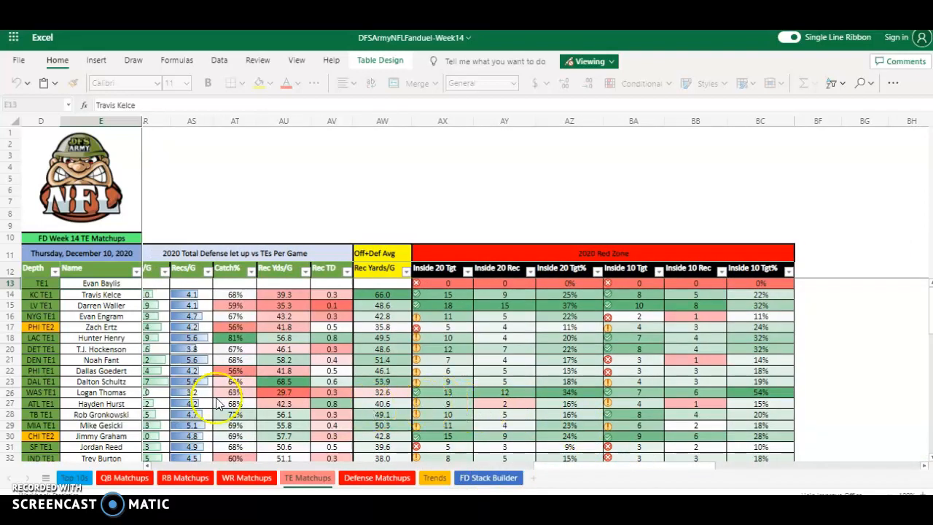
{"action": "mouse_move", "coordinate": [449, 434]}
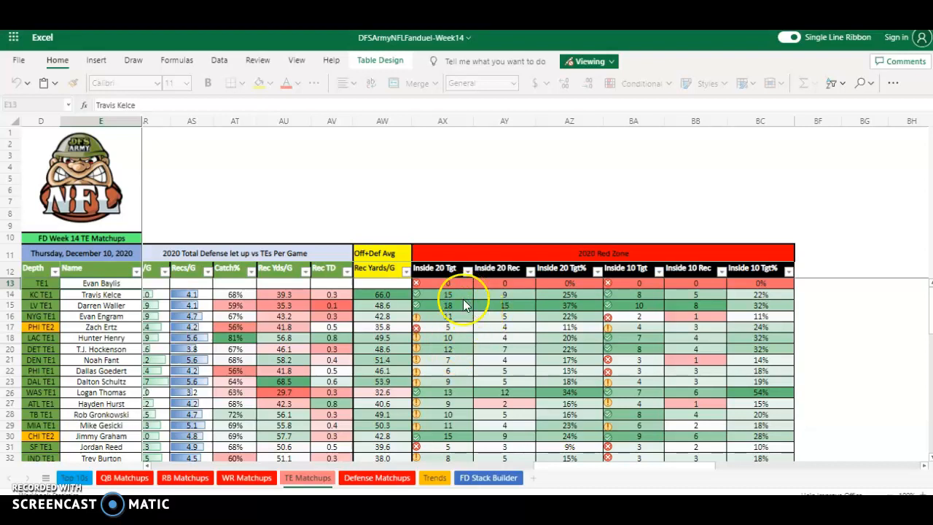
{"action": "mouse_move", "coordinate": [463, 350]}
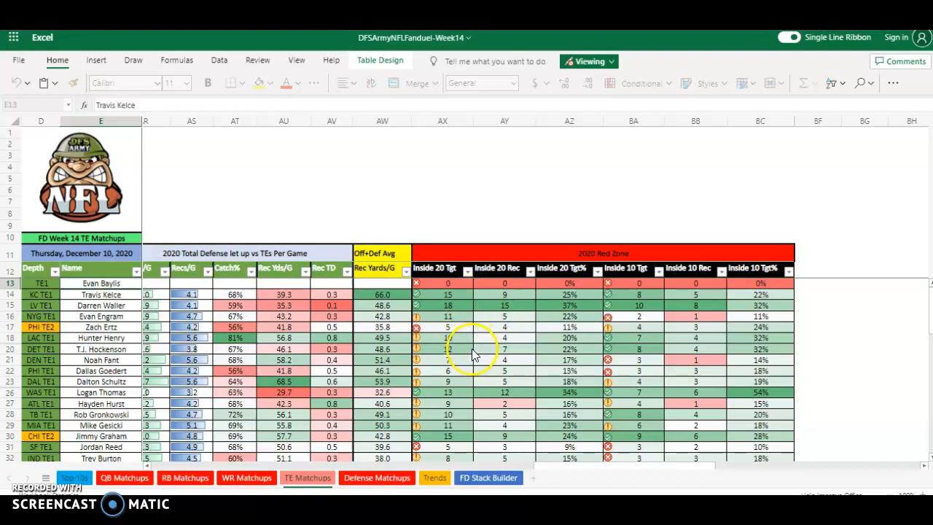
{"action": "mouse_move", "coordinate": [459, 343]}
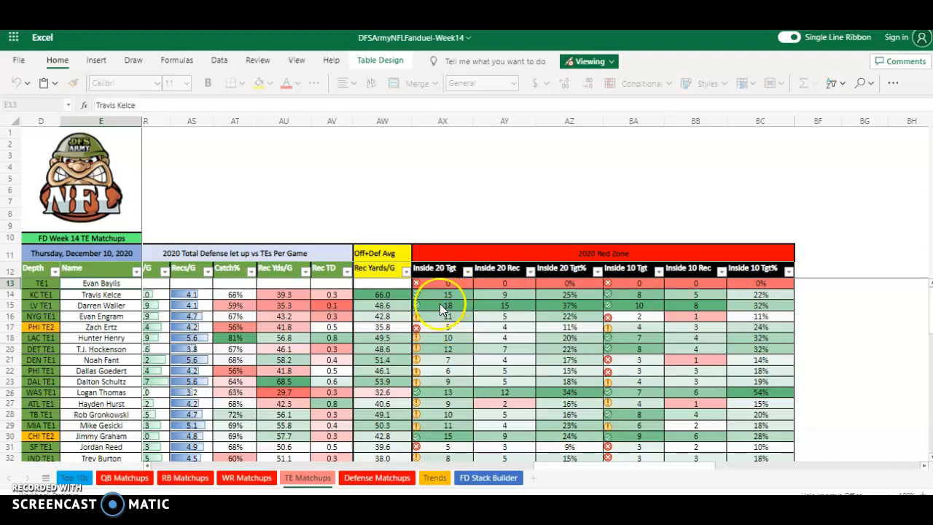
{"action": "mouse_move", "coordinate": [514, 466]}
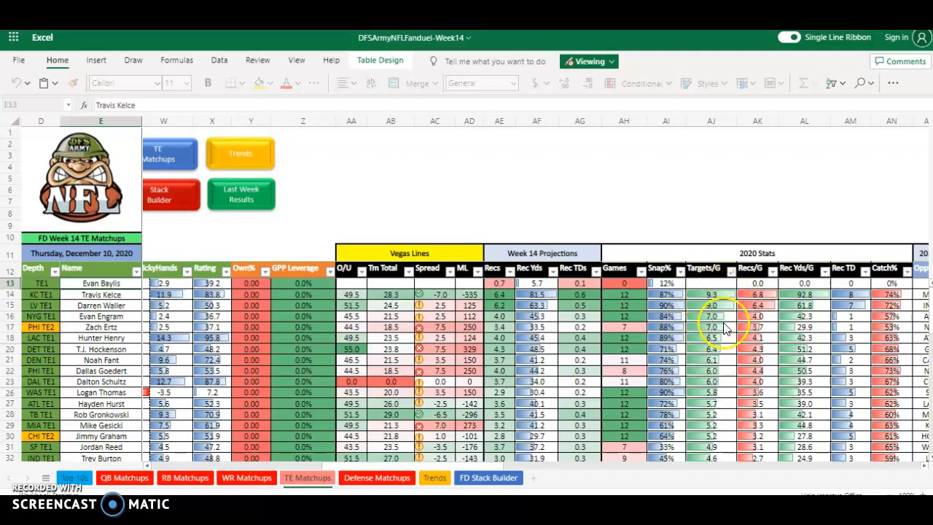
{"action": "mouse_move", "coordinate": [711, 326]}
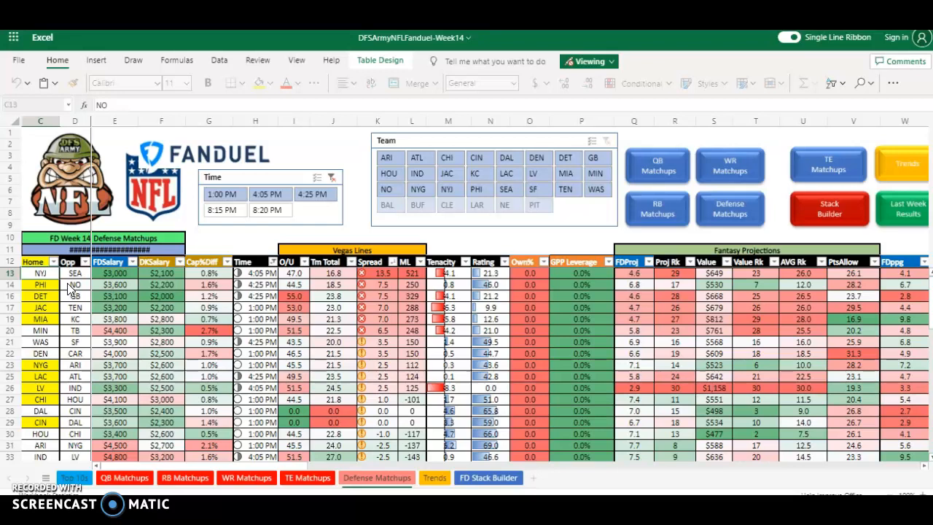
Scroll the Defense Matchups sheet down to rows 27–42, through the SEA vs NYJ row
{"action": "scroll", "scroll_direction": "down", "scroll_amount": 3}
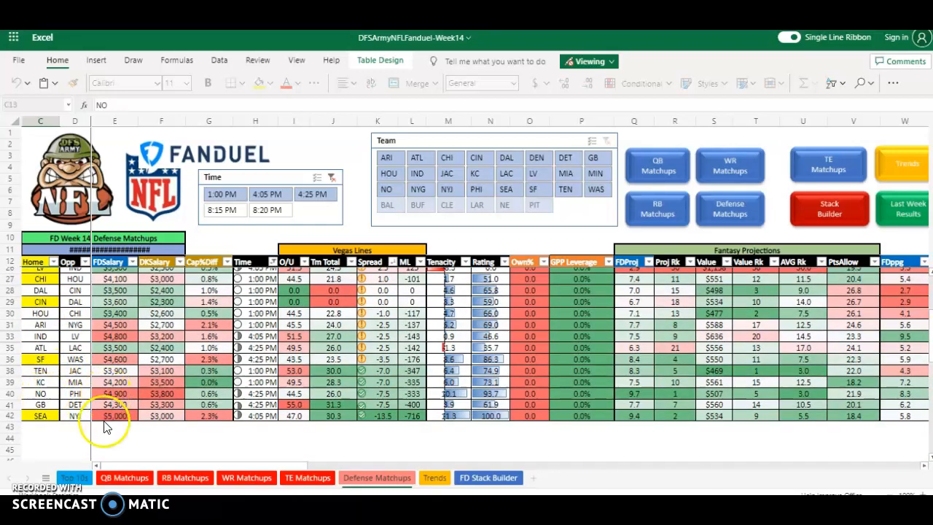
{"action": "mouse_move", "coordinate": [170, 427]}
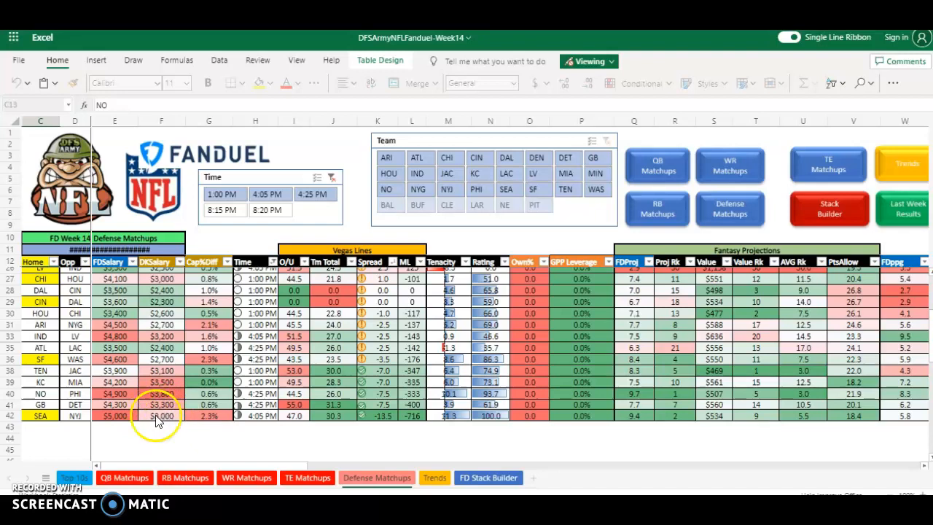
{"action": "scroll", "scroll_direction": "up", "scroll_amount": 3}
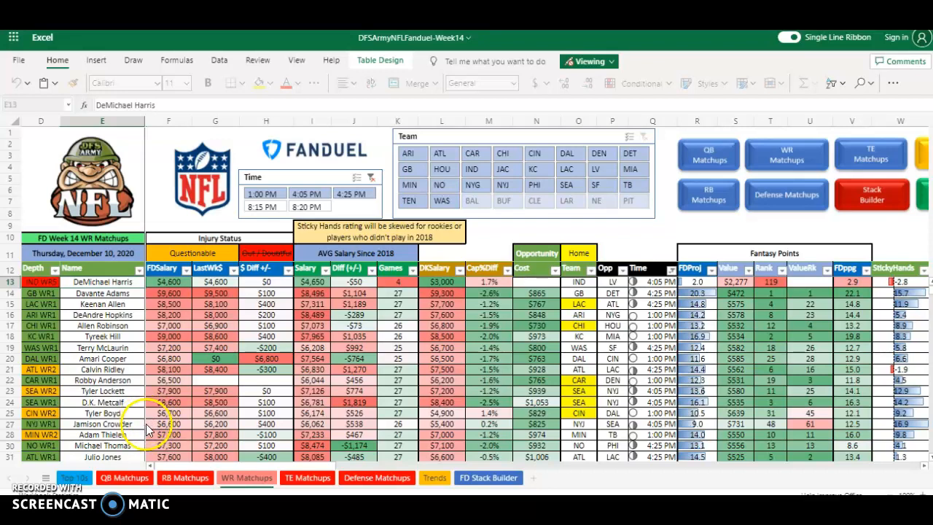
{"action": "scroll", "scroll_direction": "down", "scroll_amount": 3}
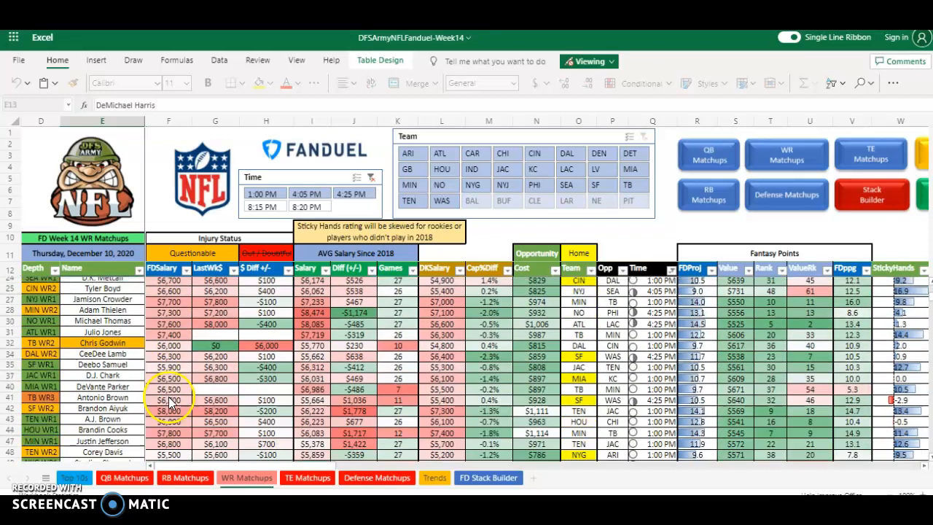
{"action": "scroll", "scroll_direction": "down", "scroll_amount": 3}
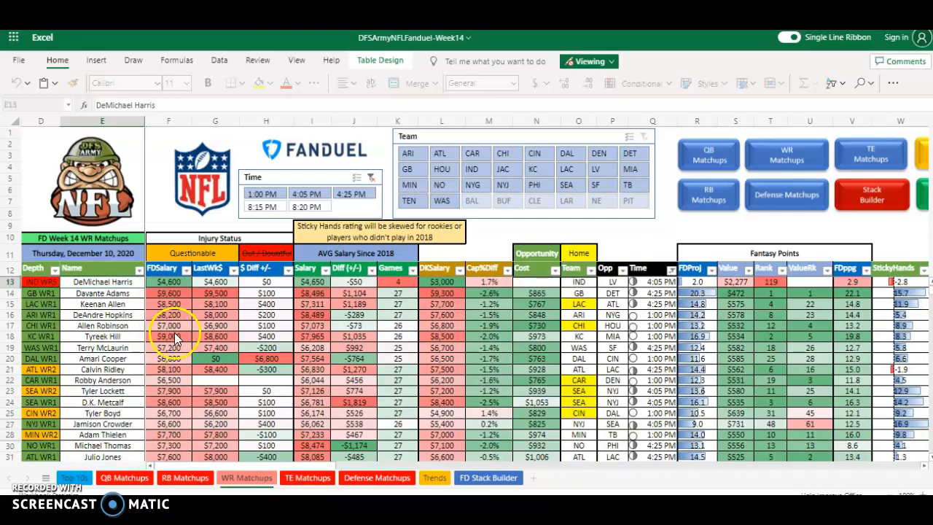
{"action": "mouse_move", "coordinate": [170, 295]}
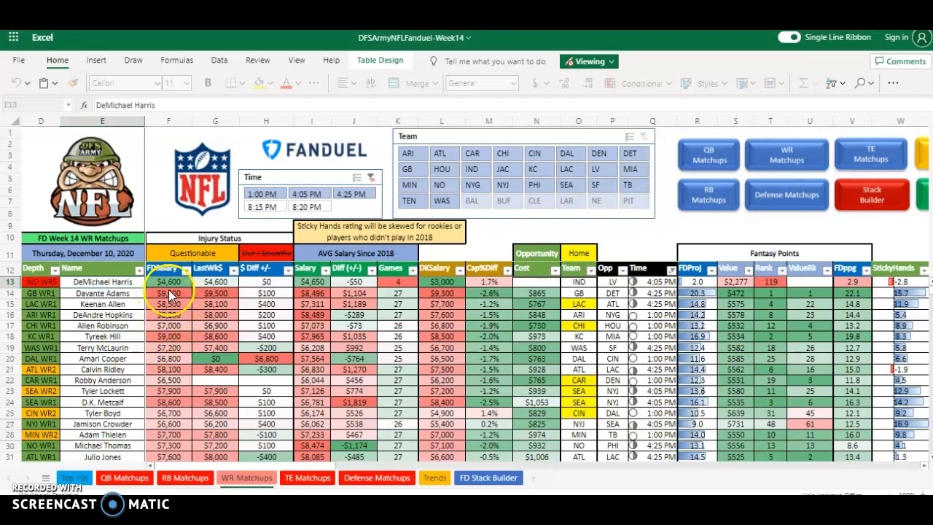
{"action": "mouse_move", "coordinate": [169, 325]}
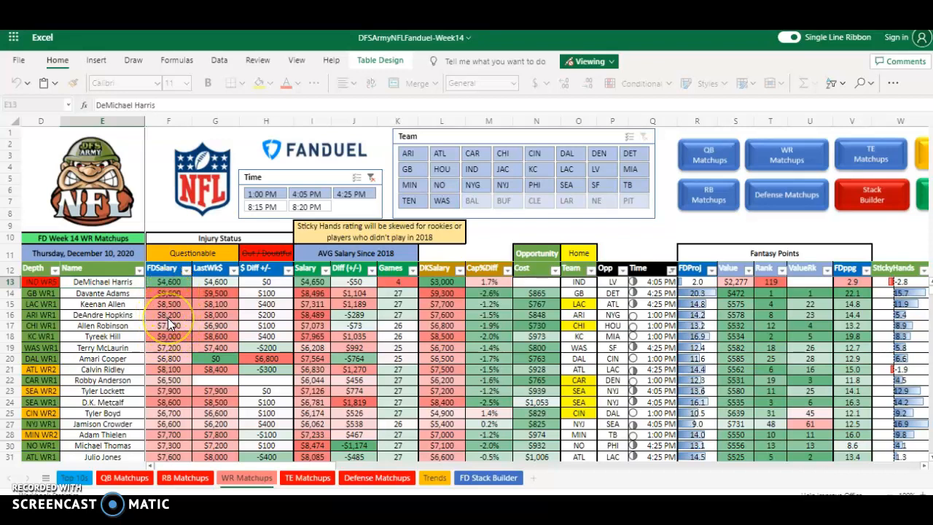